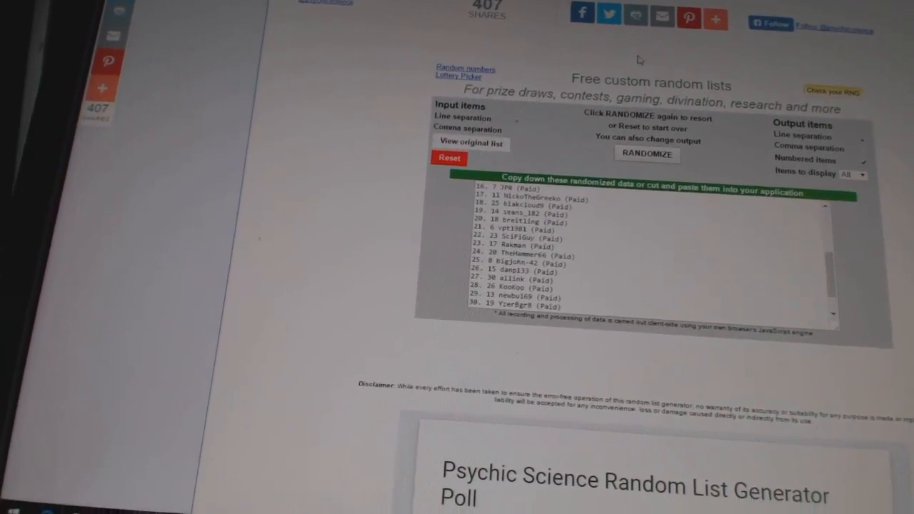
- Shuffle the 30 participant names twice, then shuffle the 30 hockey team names
left_click(682, 127)
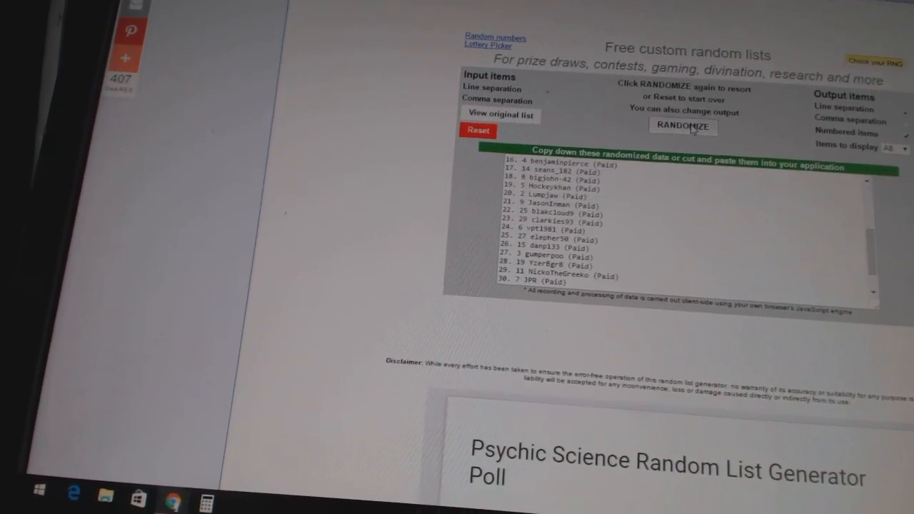
left_click(682, 126)
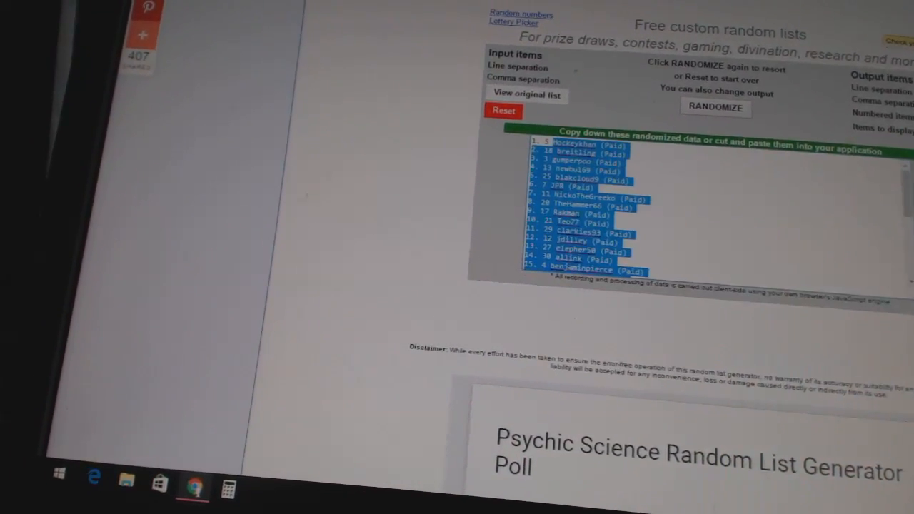
left_click(716, 107)
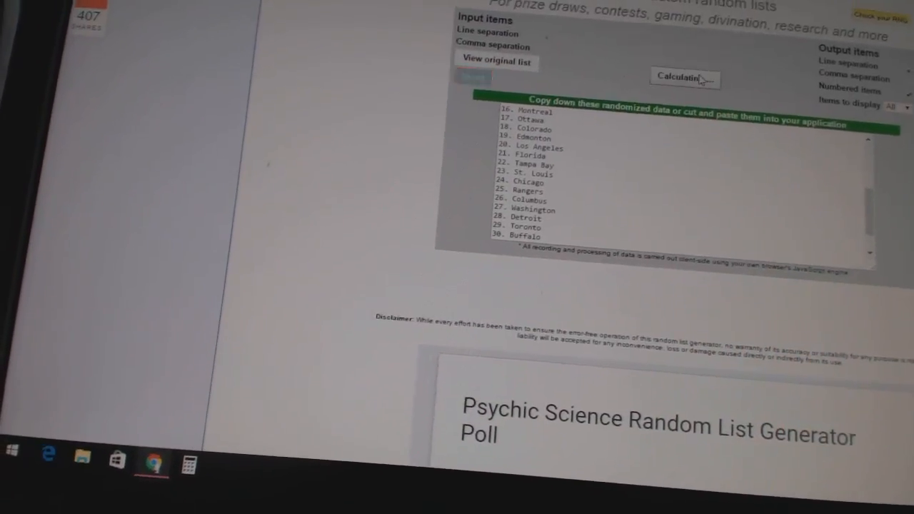
left_click(682, 77)
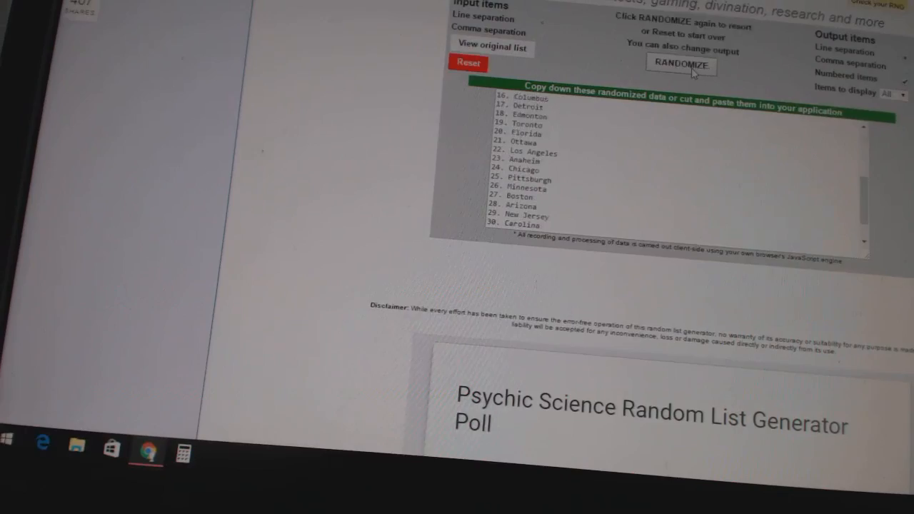
right_click(522, 116)
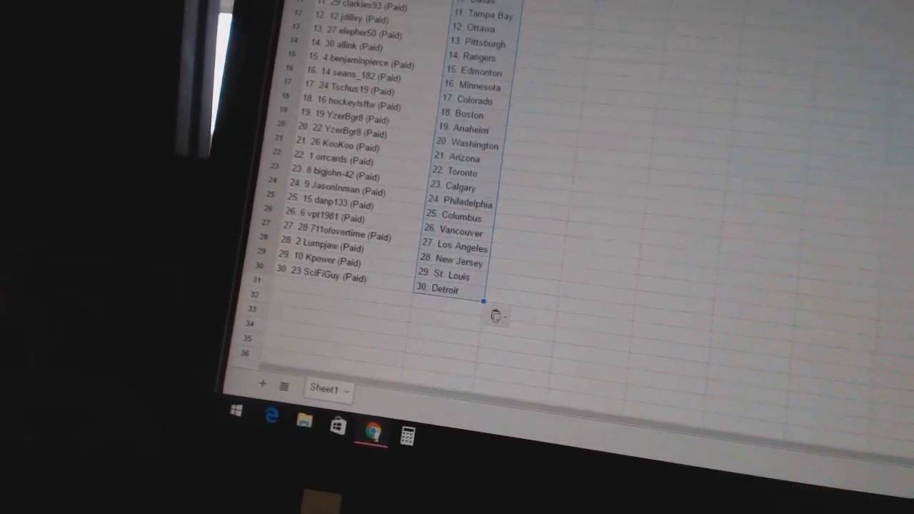
- Scroll up to review the paired participant and team columns in rows 1–30
scroll("up", 3)
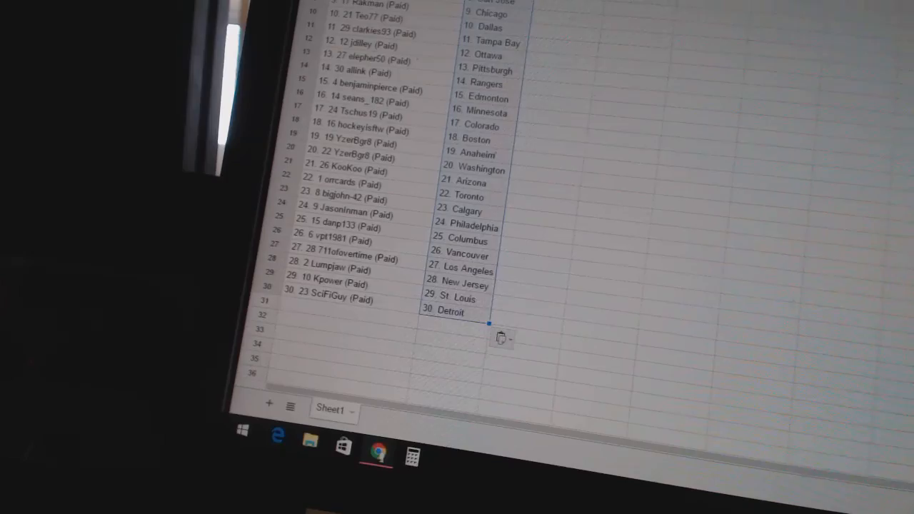